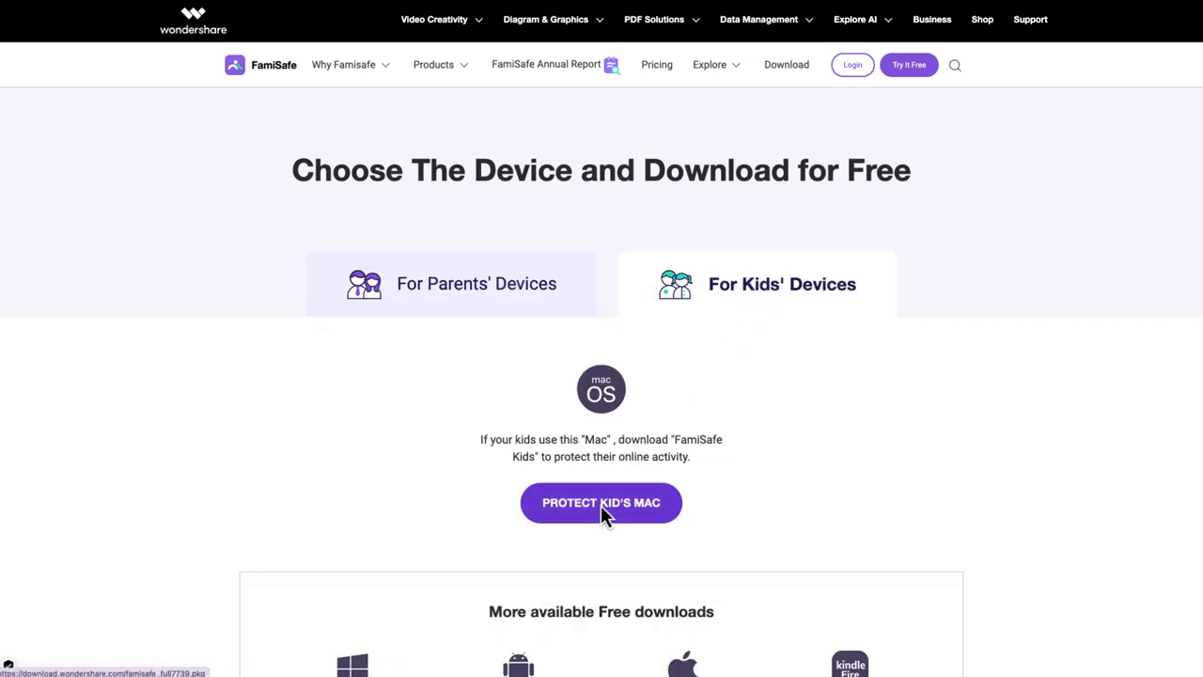
Step: Download the FamiSafe Kids macOS installer via PROTECT KID'S MAC under For Kids' Devices
click(602, 502)
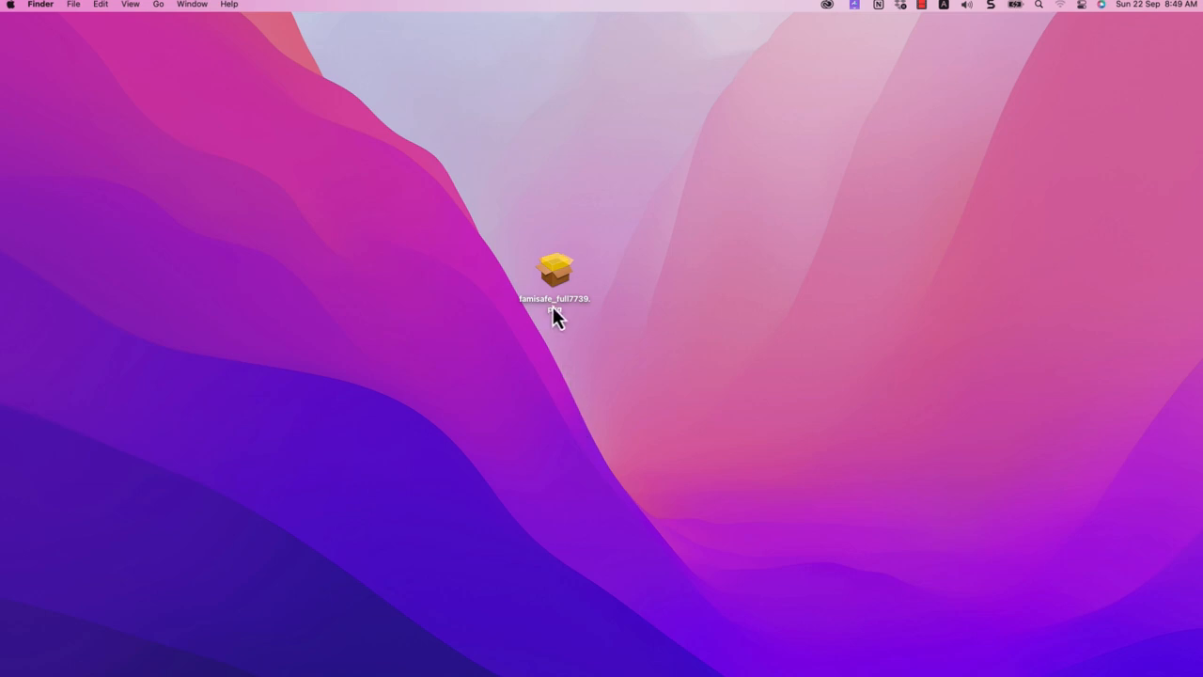
Step: Launch the downloaded famisafe installer package from the desktop
double_click(555, 267)
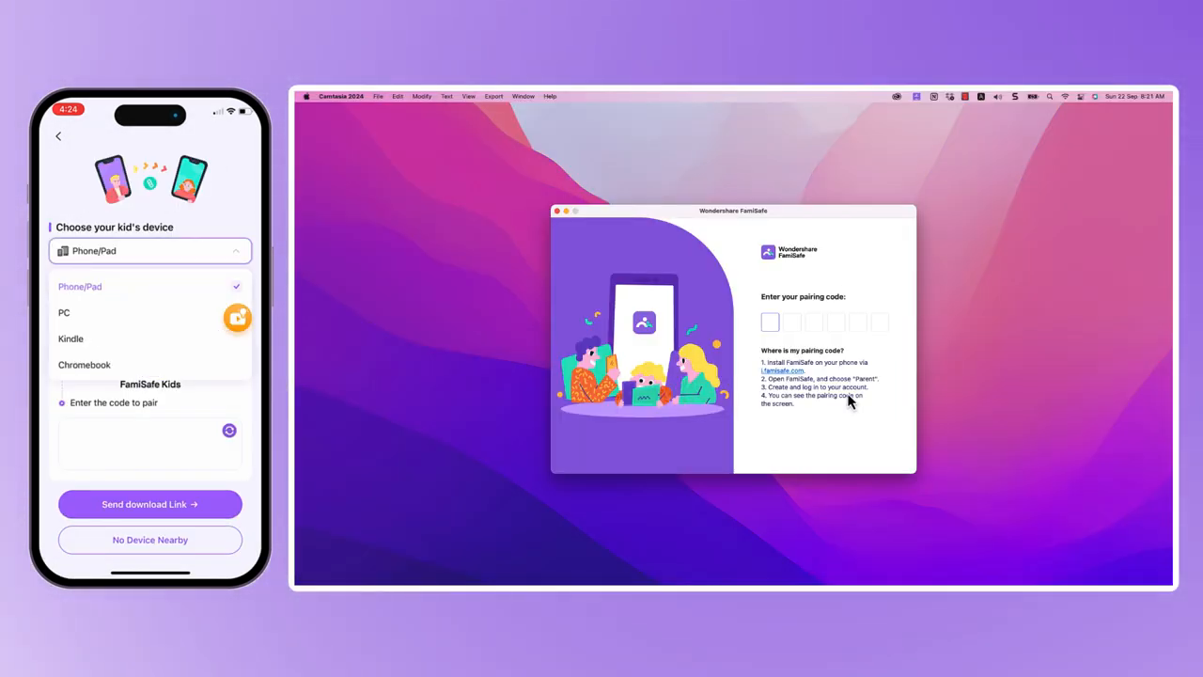
Step: Enter the parent's pairing code and fill the kid's profile with age 10
click(64, 312)
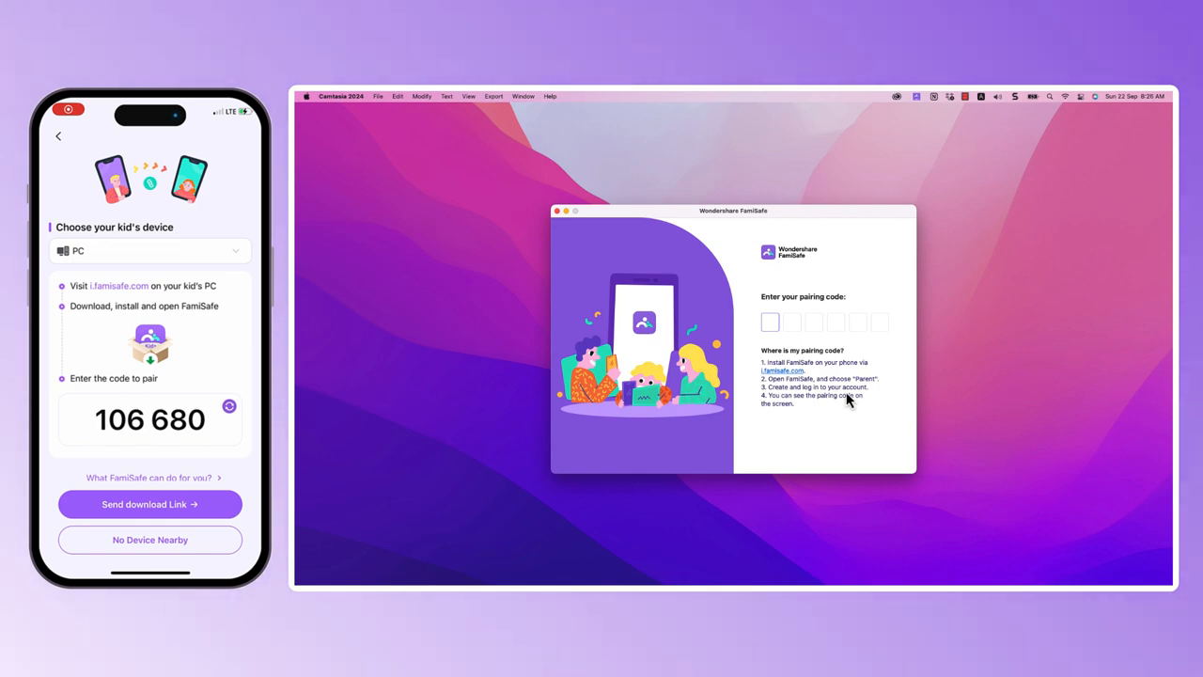
text(10)
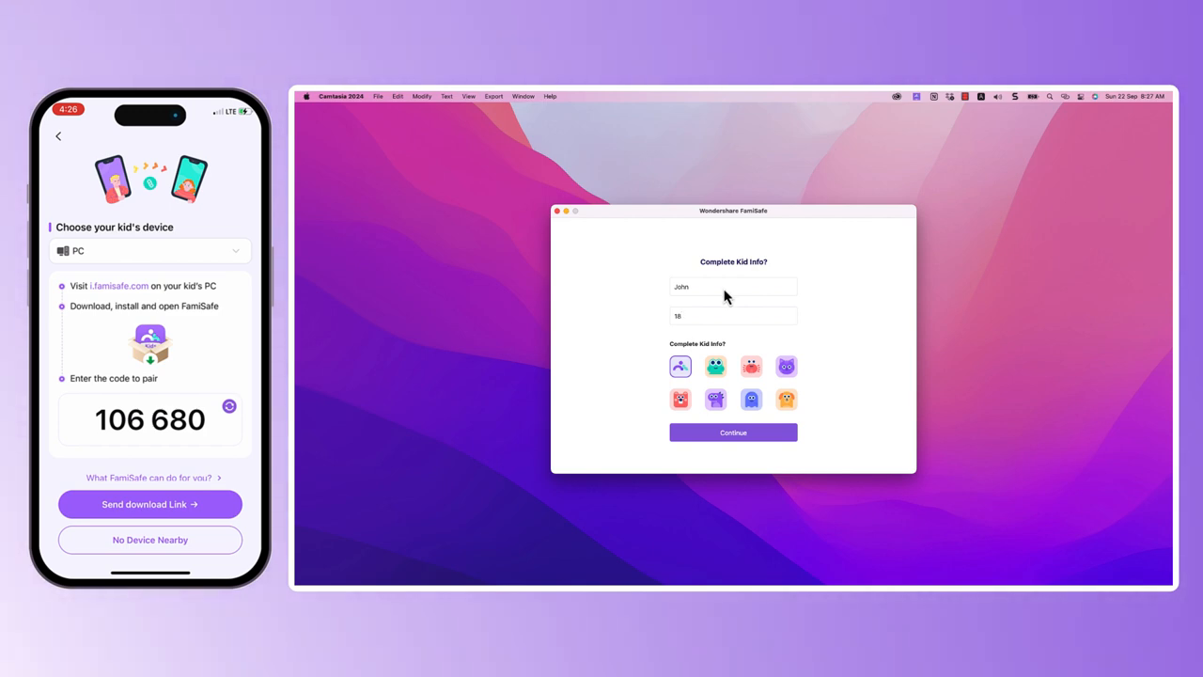
Step: Choose the kid's avatar, continue, and finish on the Setup Completed screen
click(680, 398)
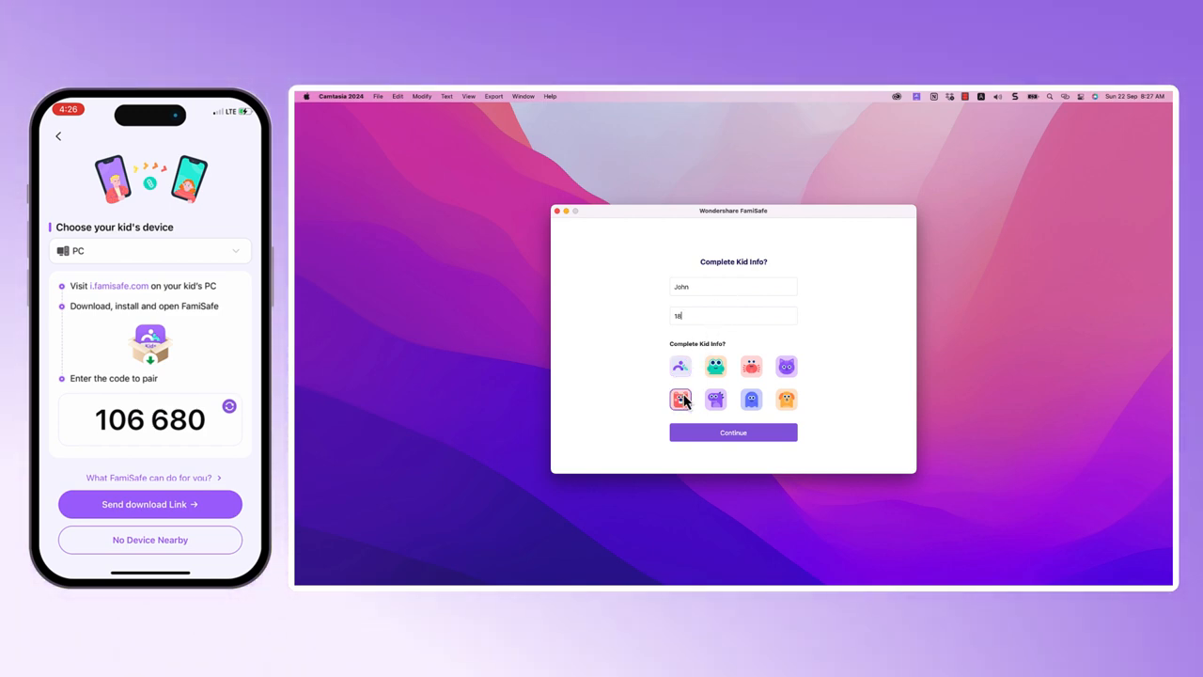
click(733, 432)
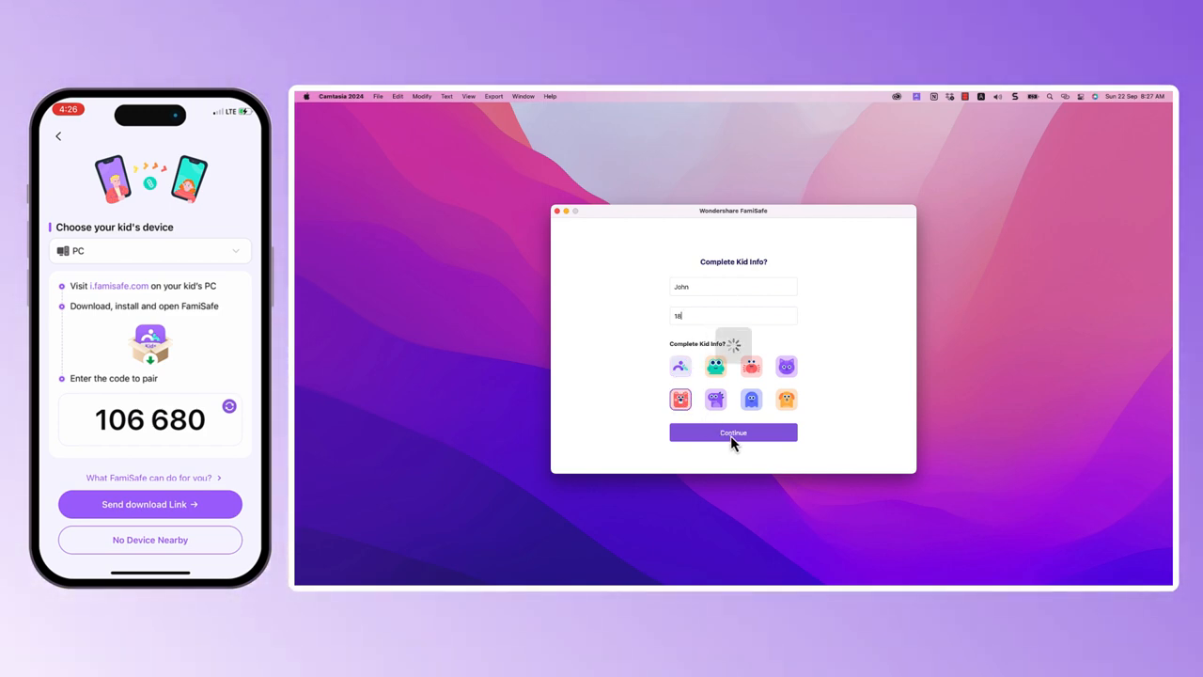
click(733, 433)
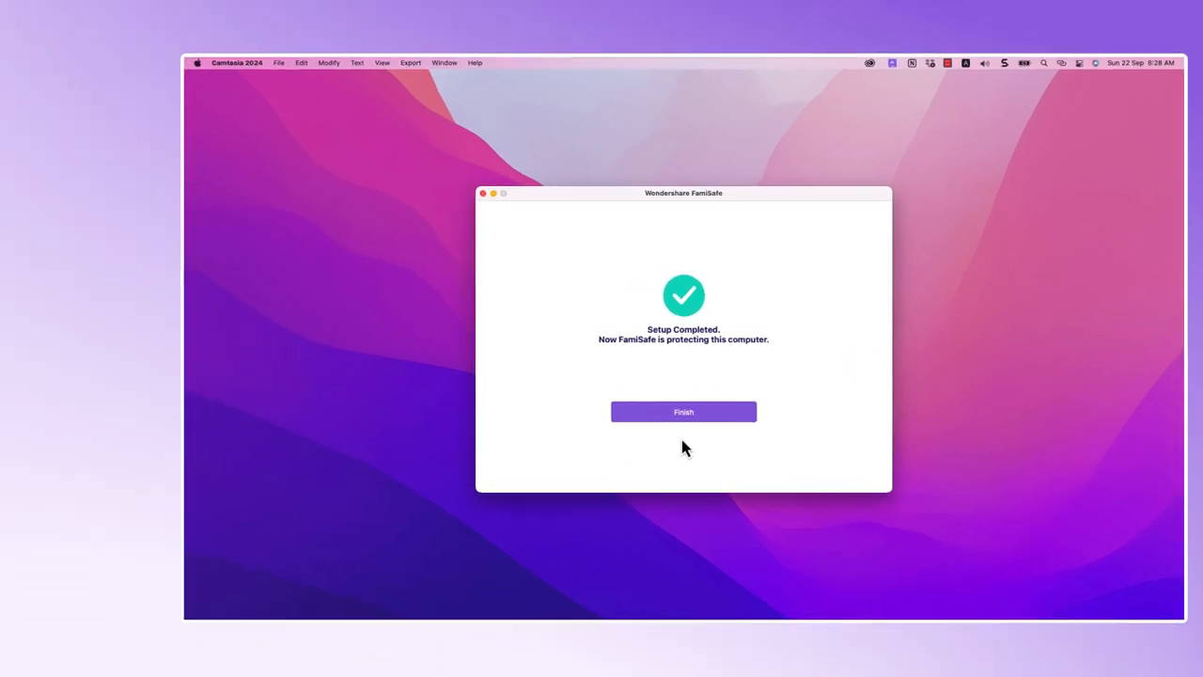
click(684, 411)
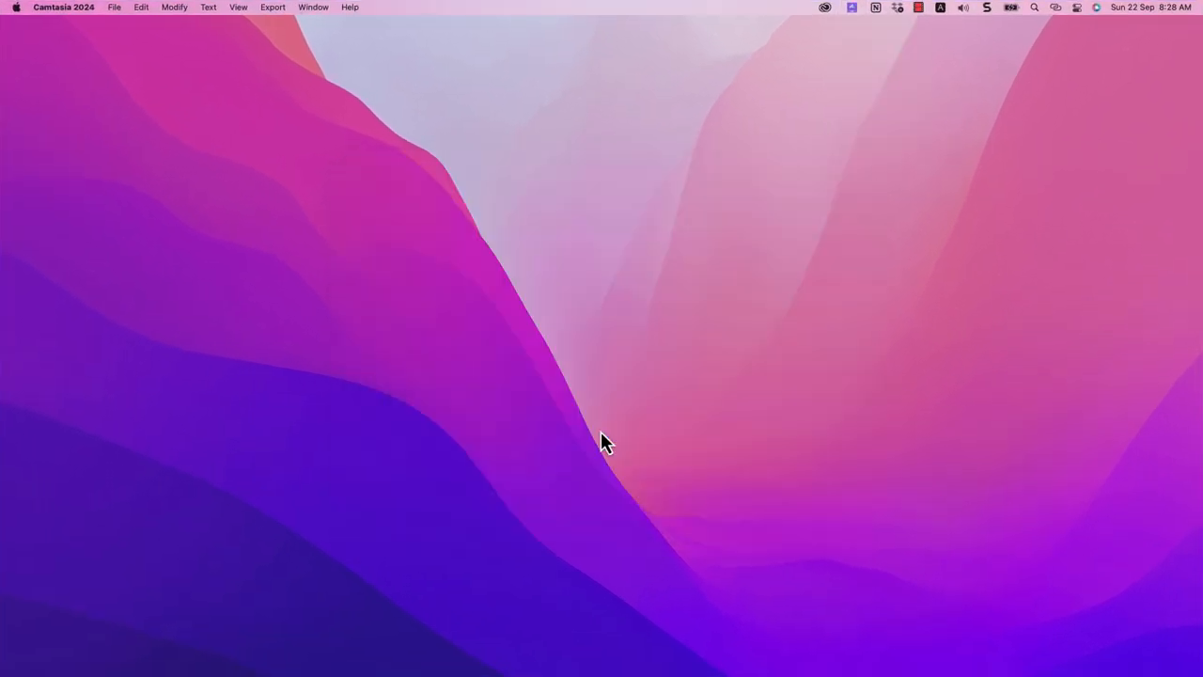